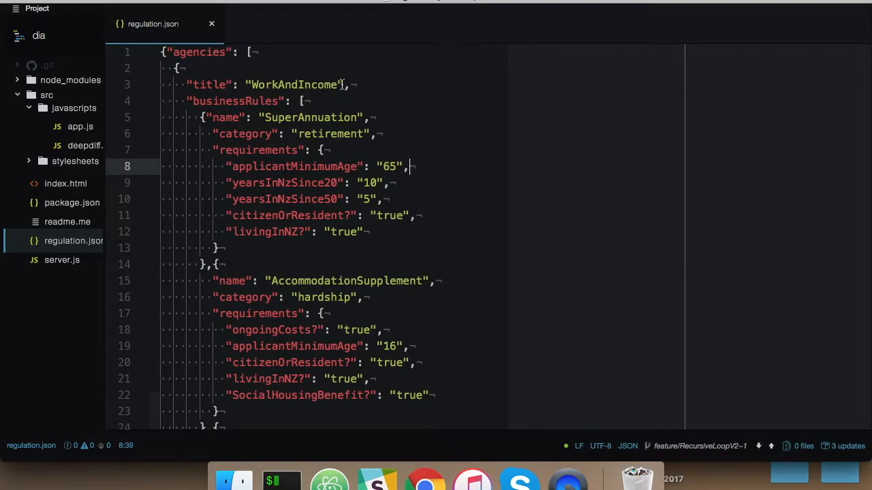
mouse_move(330, 95)
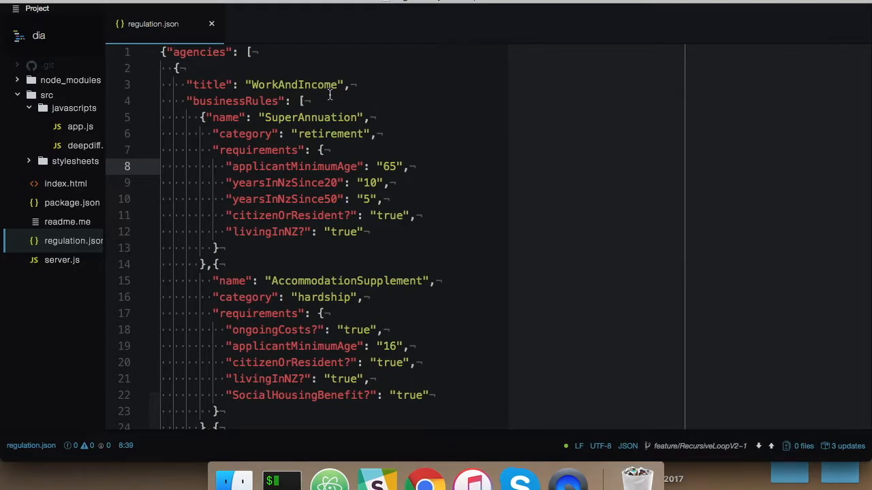
- Bring regulation.json into view and move down through the WorkAndIncome benefit rules
double_click(293, 85)
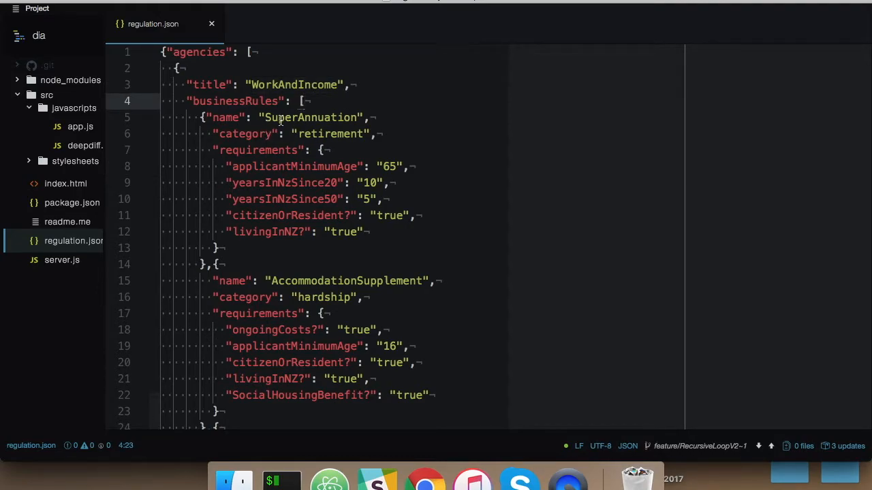
double_click(311, 117)
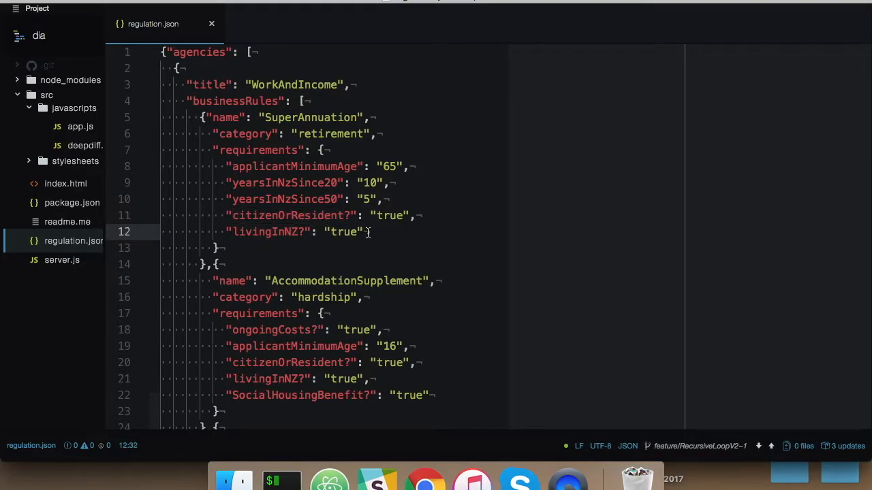
scroll("down", 3)
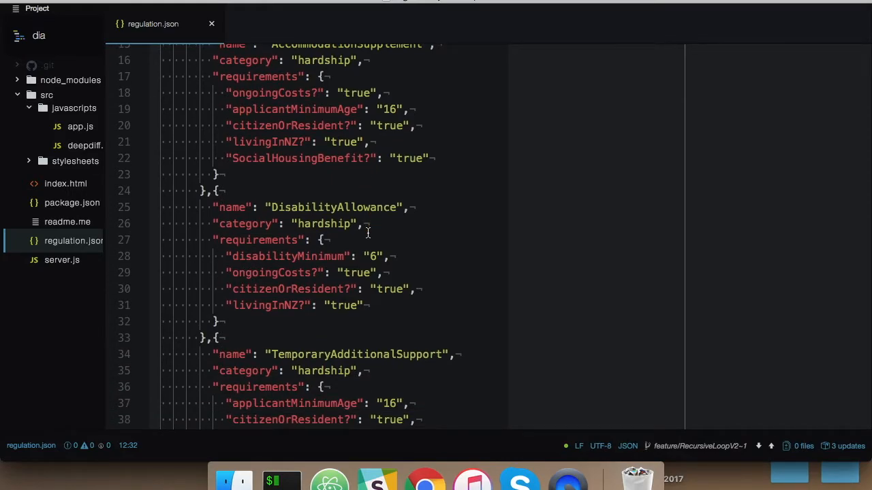
scroll("down", 3)
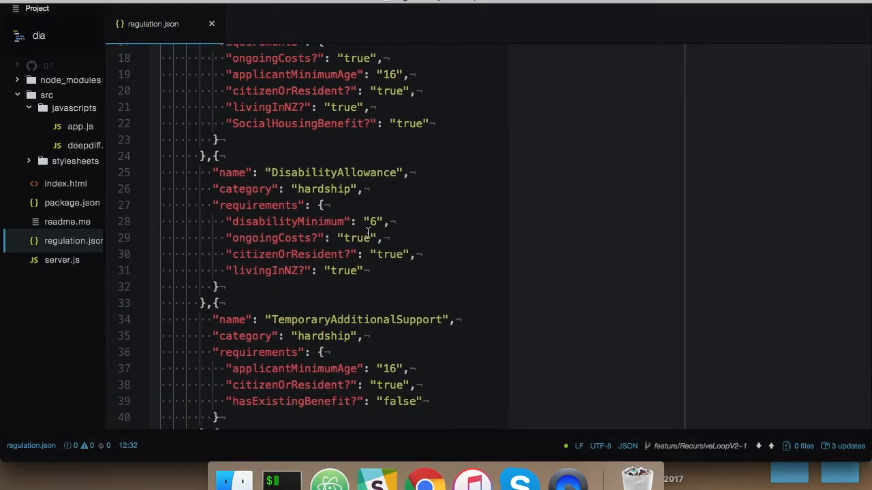
scroll("down", 3)
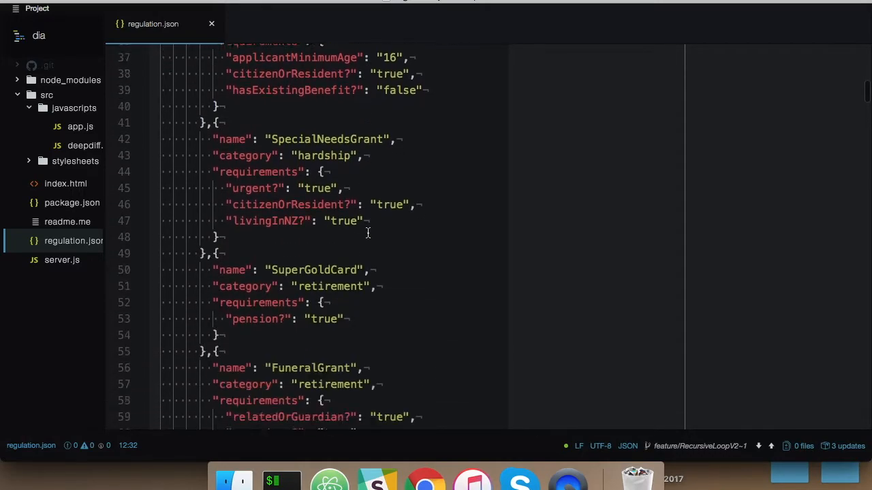
scroll("down", 3)
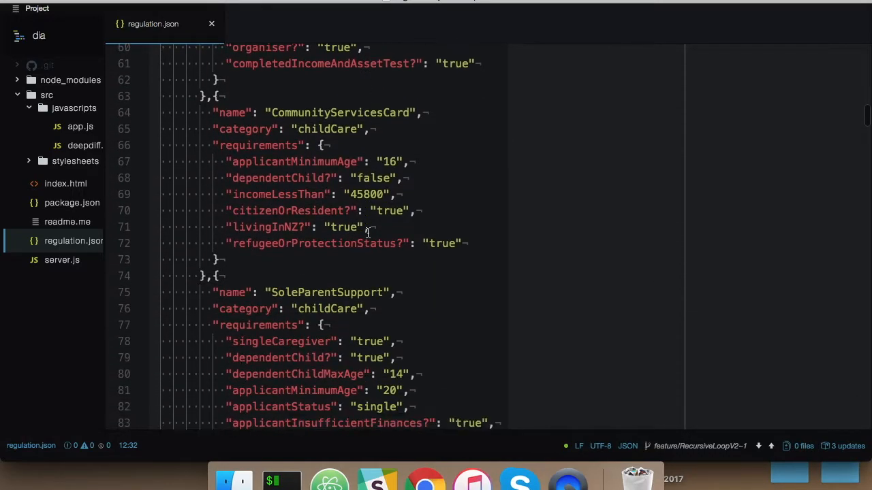
scroll("down", 3)
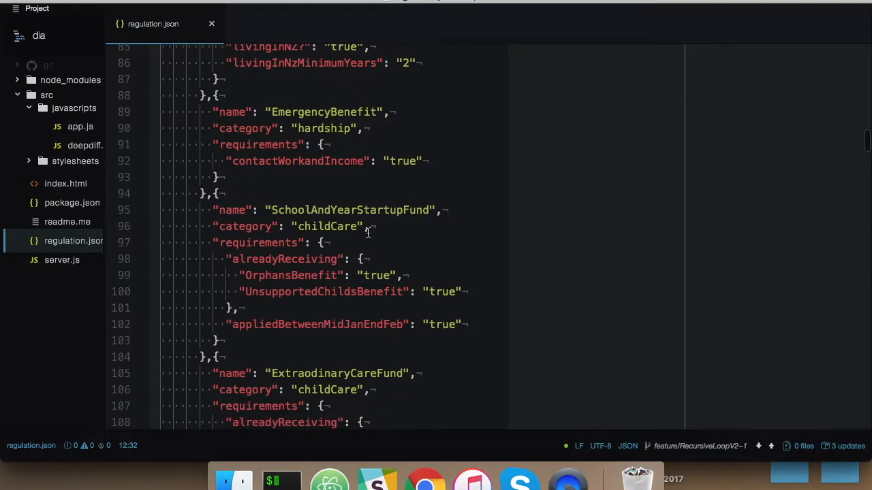
- Continue past EstablishmentGrant to the ImmigrationServices ParentOrGrandparentVisitorVisa rule
scroll("down", 3)
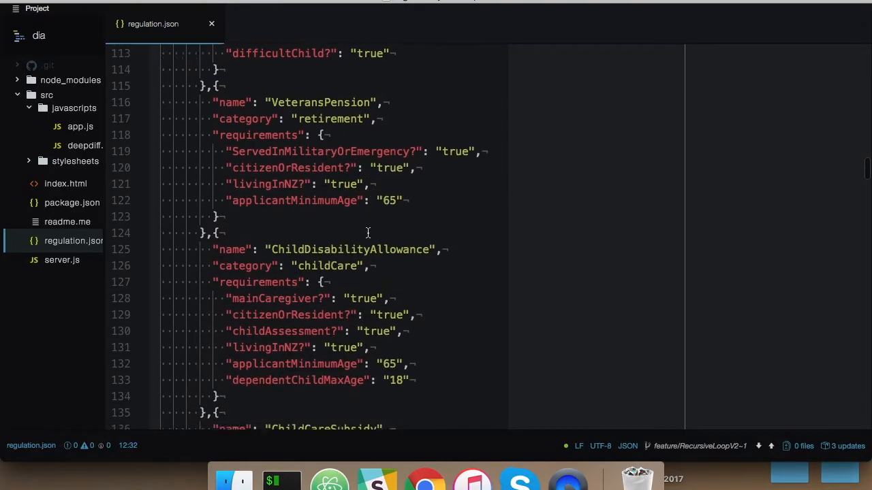
scroll("down", 3)
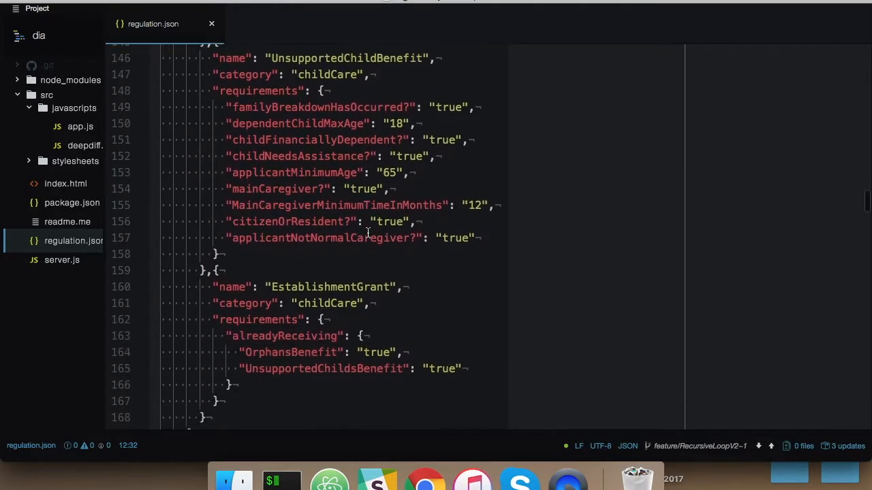
scroll("down", 3)
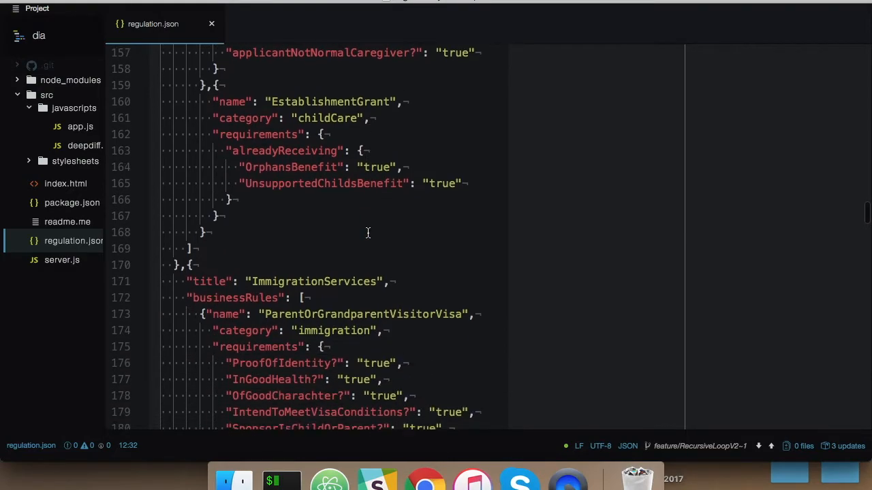
scroll("down", 3)
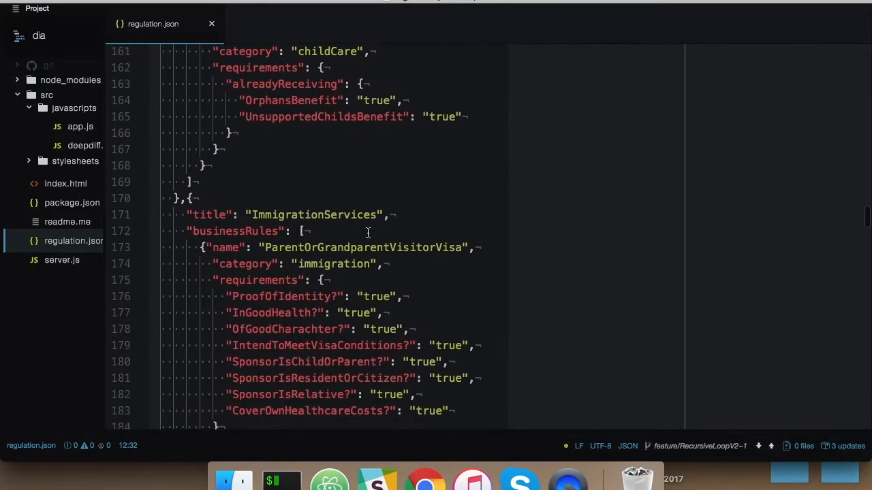
scroll("down", 3)
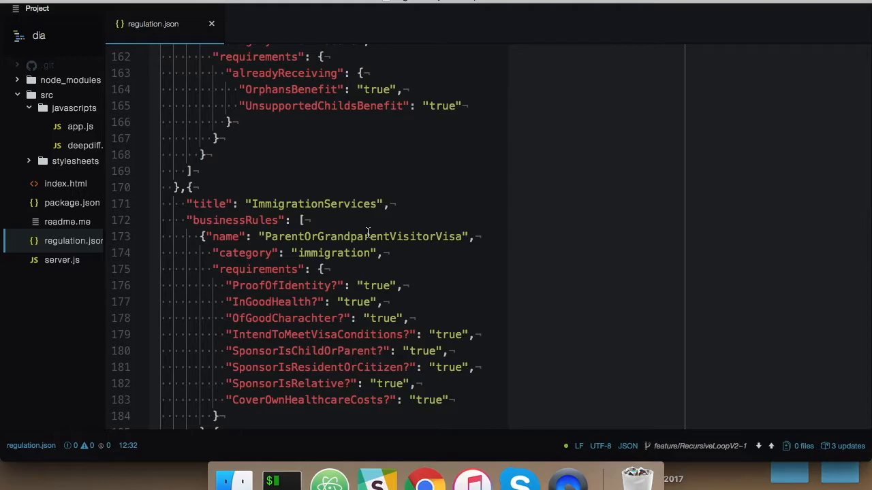
mouse_move(471, 351)
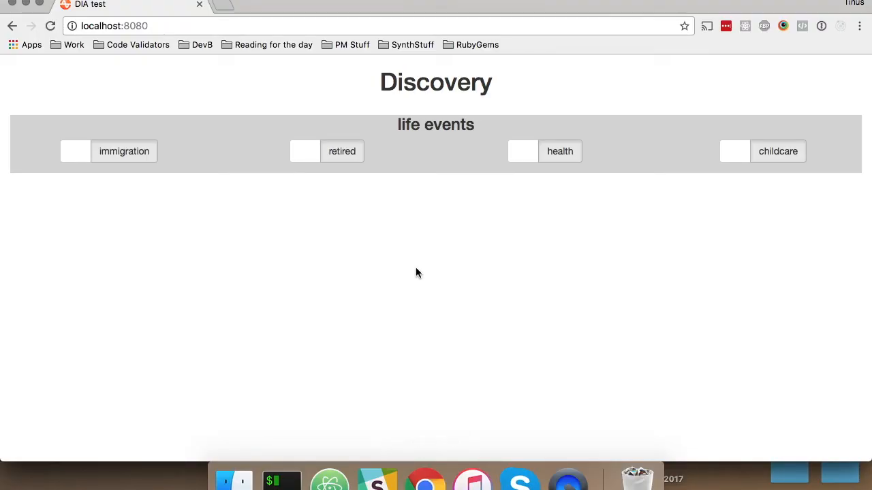
mouse_move(158, 246)
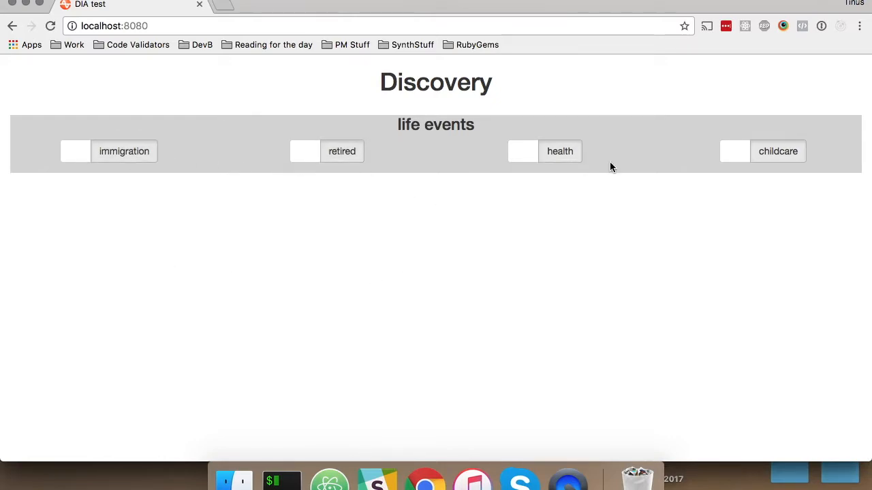
mouse_move(545, 237)
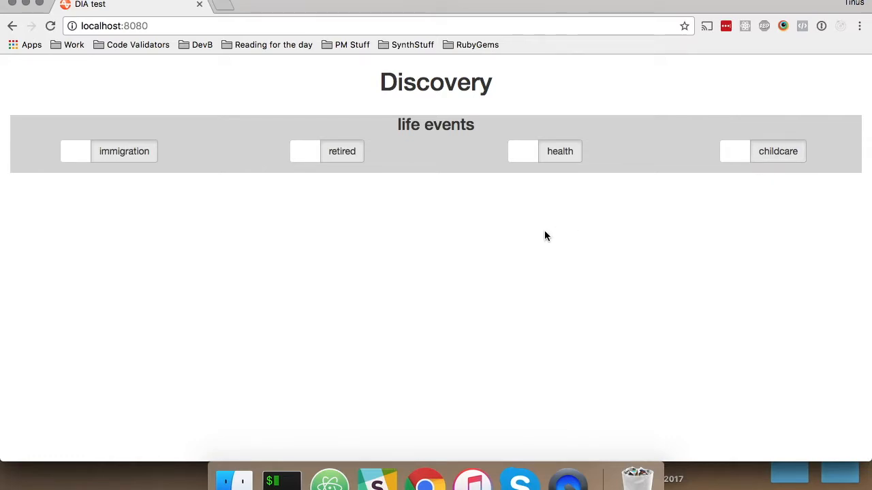
mouse_move(455, 199)
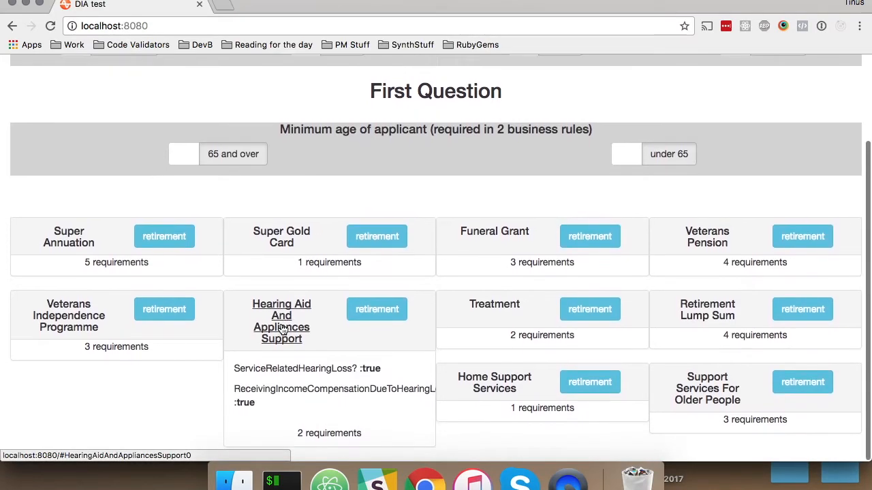
- Add the health life event and review the hardship and childCare service cards that join the results
left_click(68, 316)
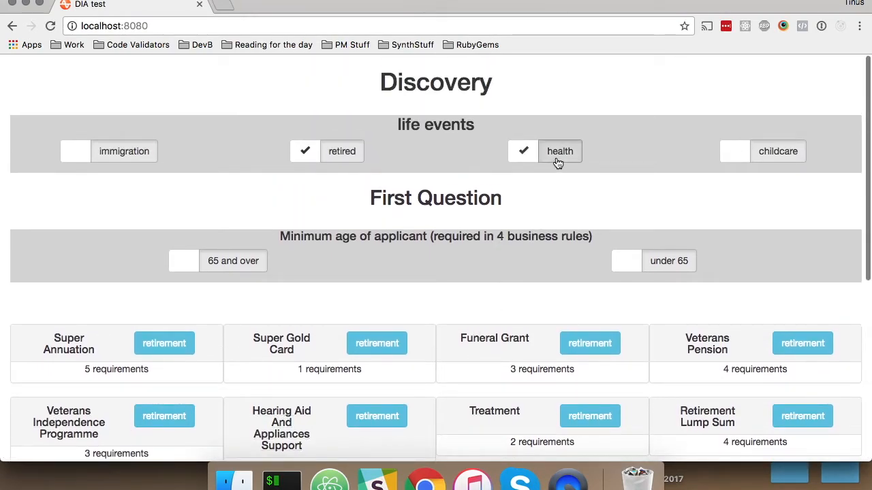
scroll("down", 3)
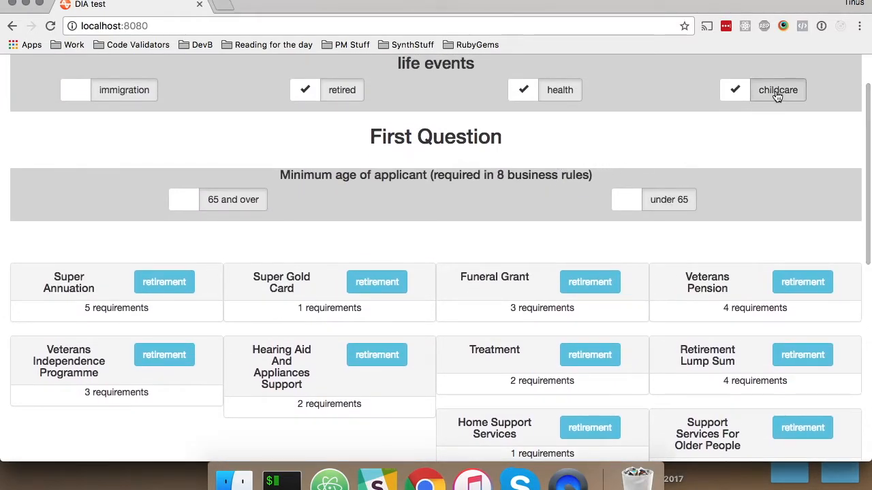
scroll("down", 3)
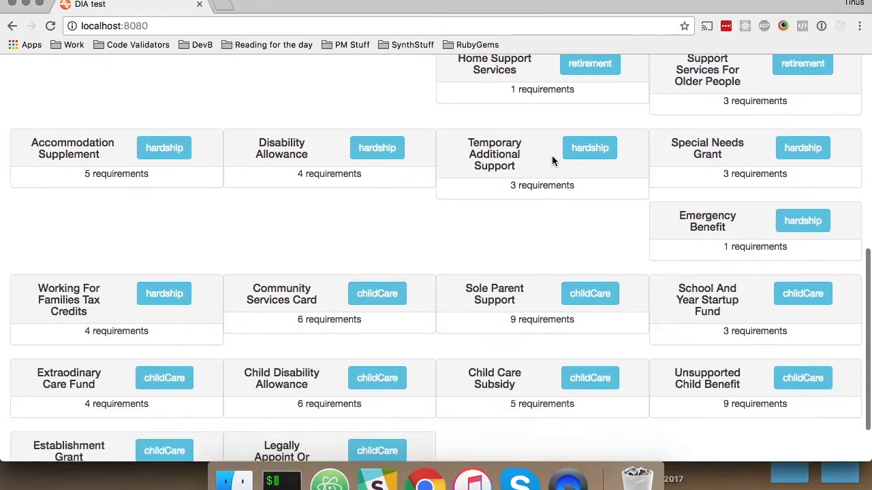
mouse_move(532, 122)
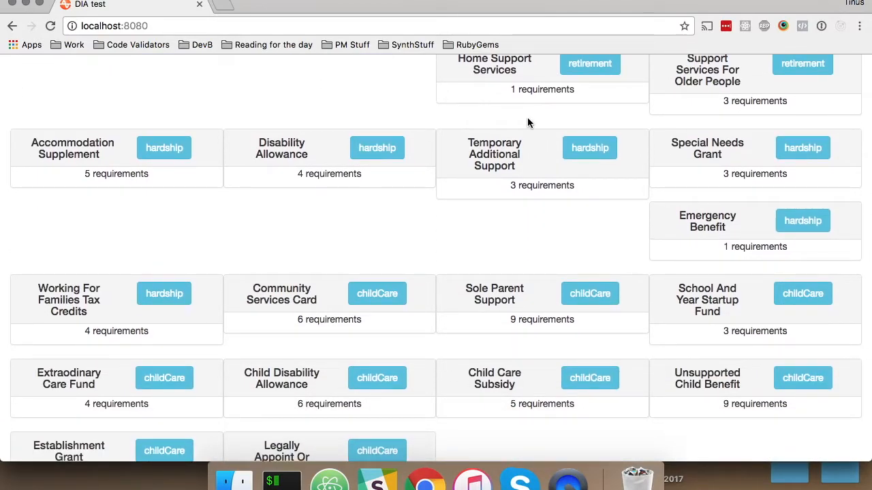
scroll("down", 3)
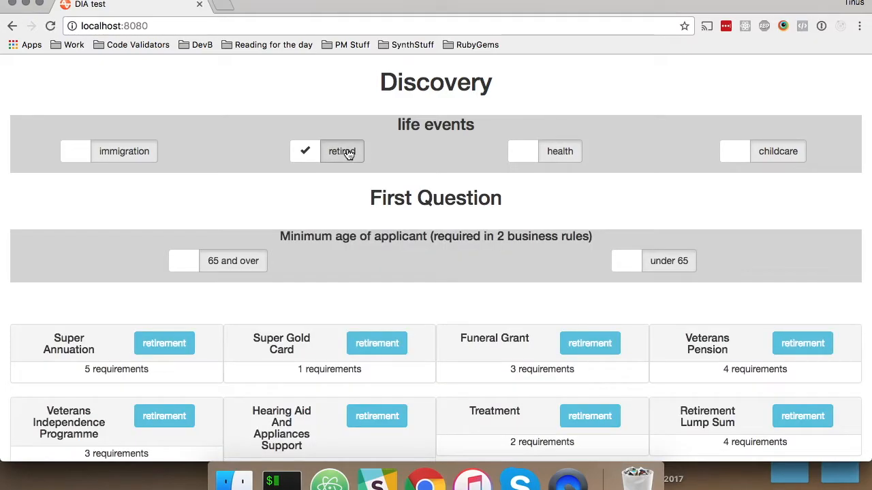
- Review the minimum-age question's business-rule count, highlighting 'Minimum' in its wording
scroll("down", 3)
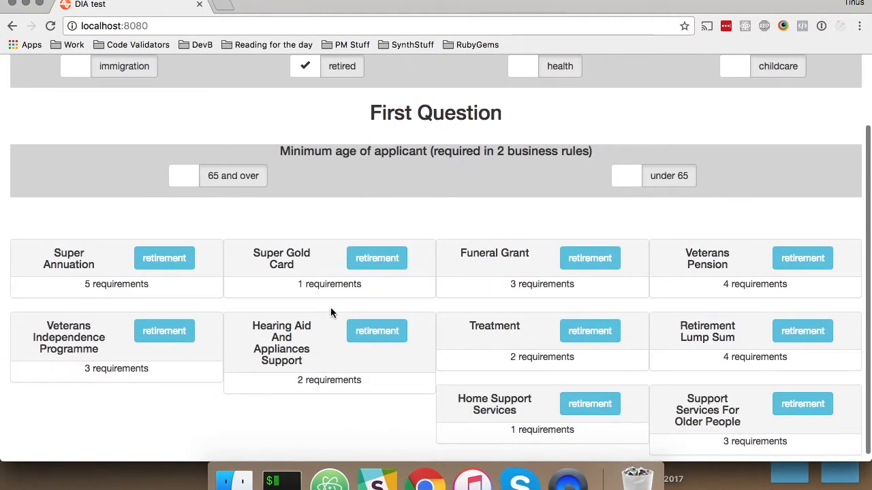
mouse_move(308, 267)
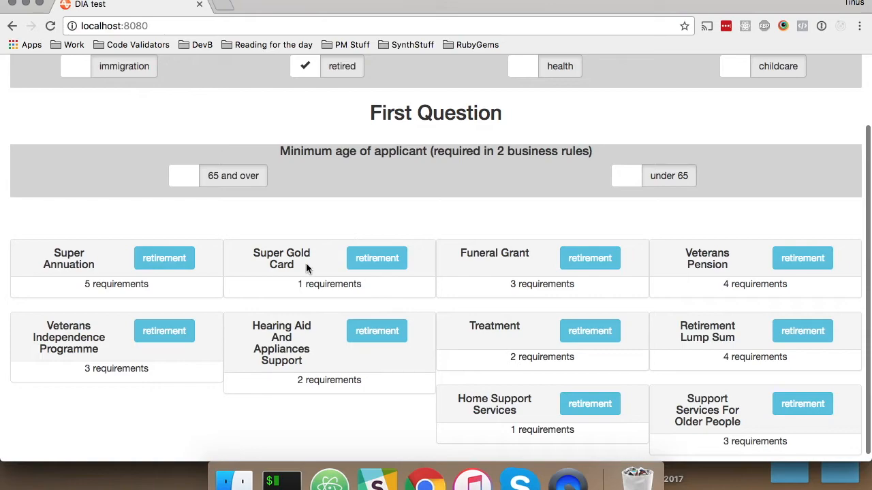
mouse_move(302, 240)
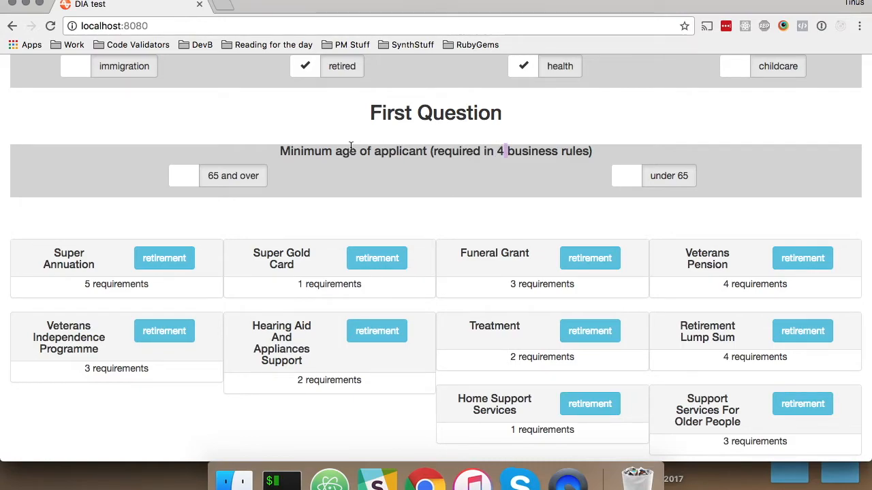
double_click(305, 150)
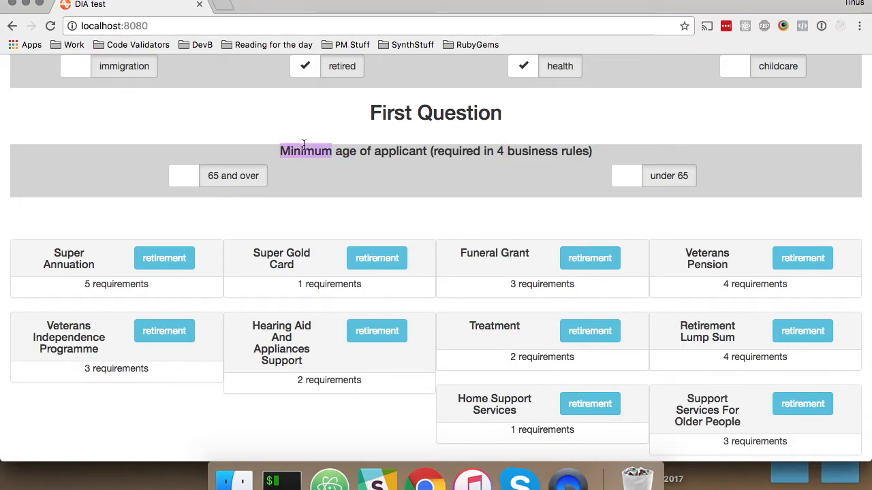
double_click(400, 151)
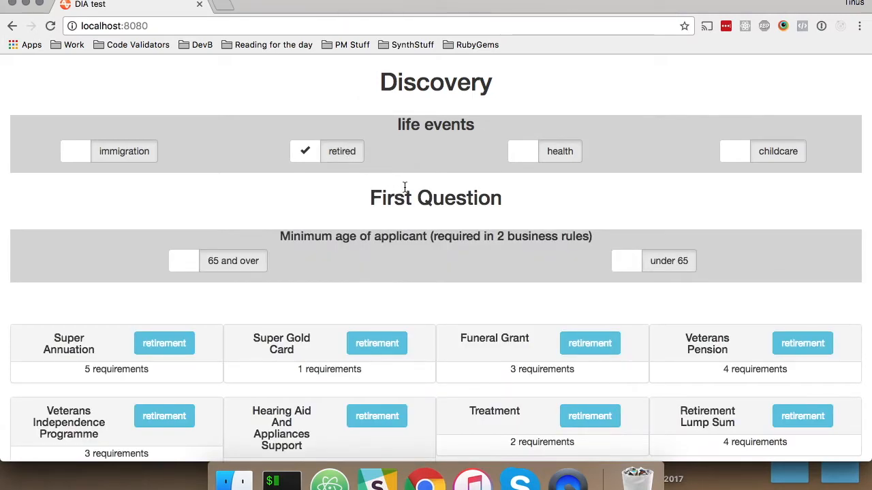
scroll("down", 3)
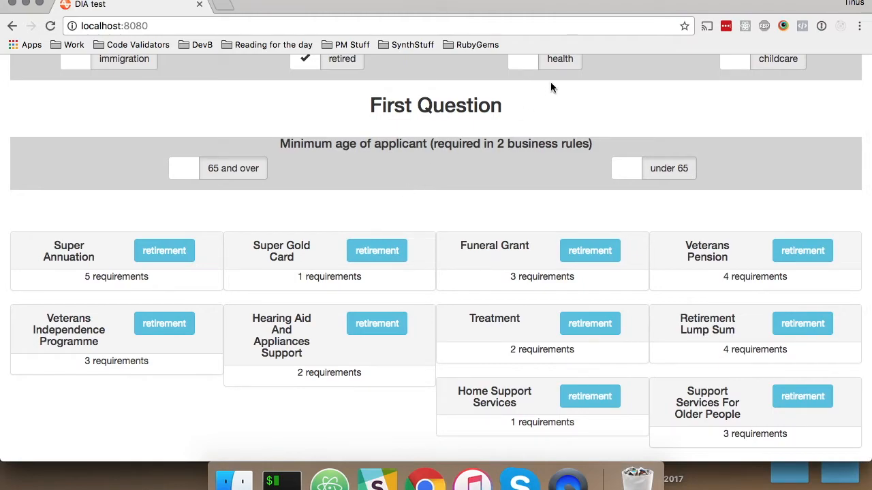
mouse_move(501, 136)
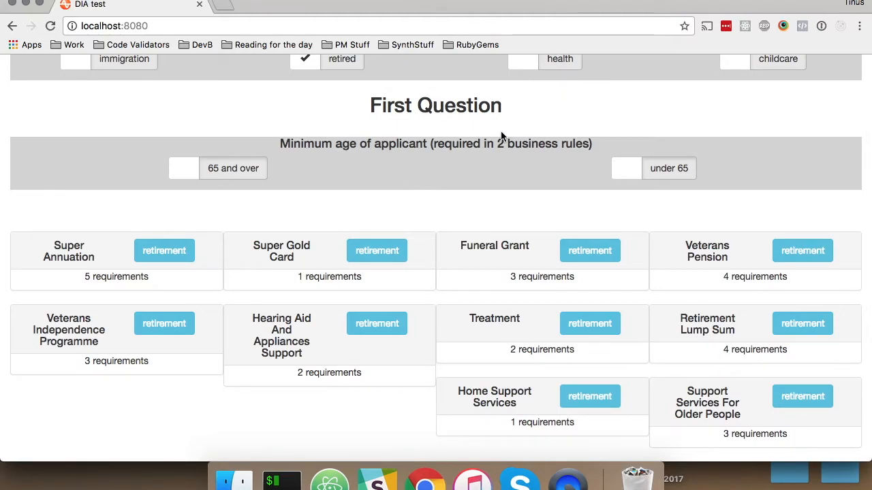
mouse_move(439, 145)
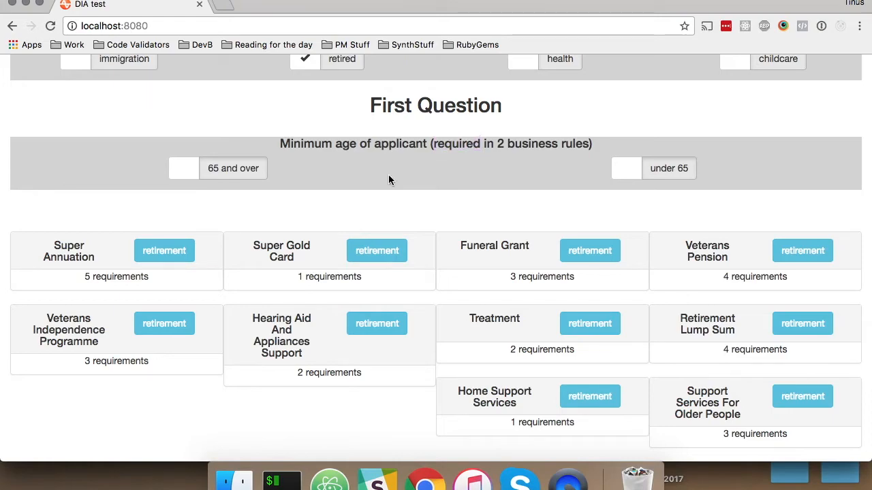
mouse_move(450, 180)
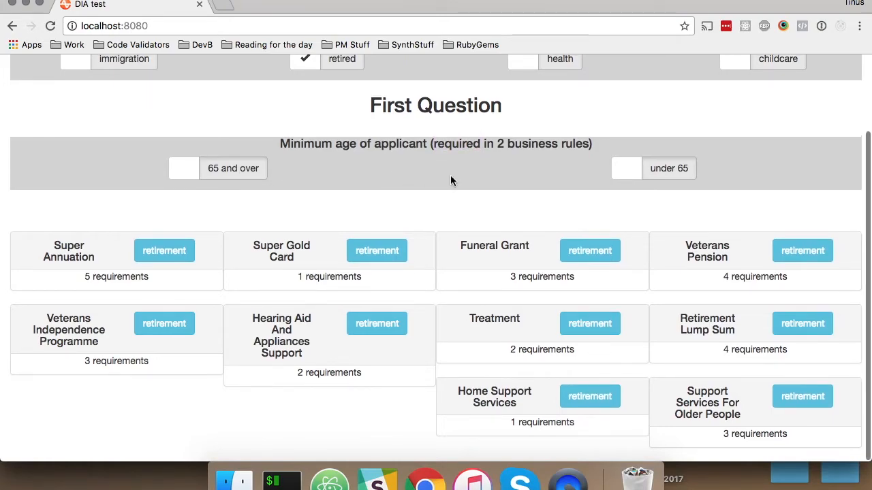